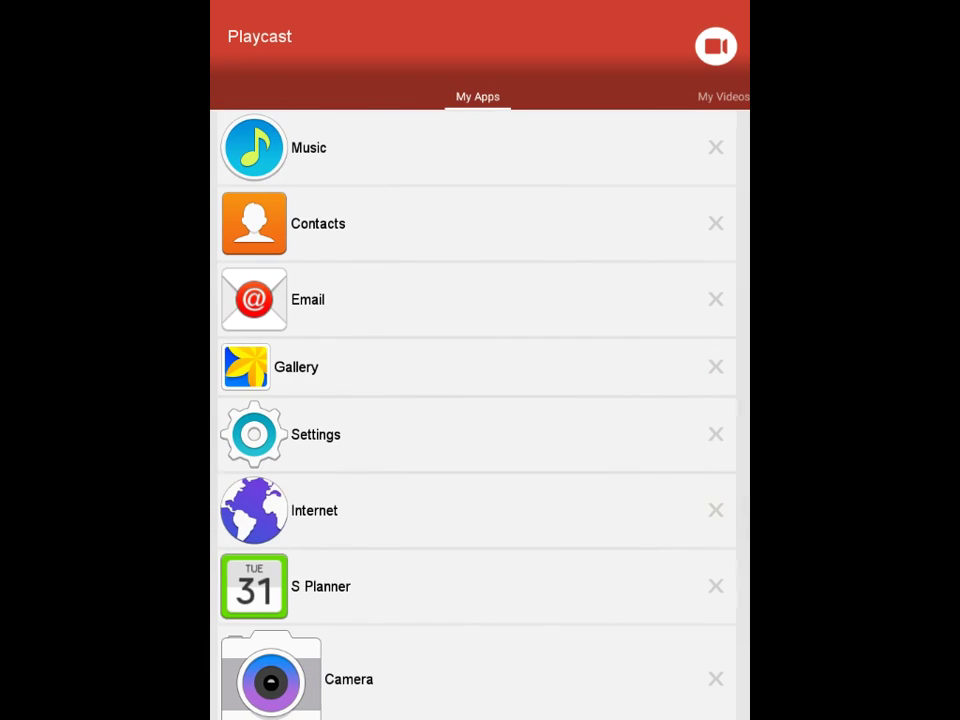
Scroll the My Apps list to reach Five Nights at Freddy's 4 and launch it
scroll("down", 3)
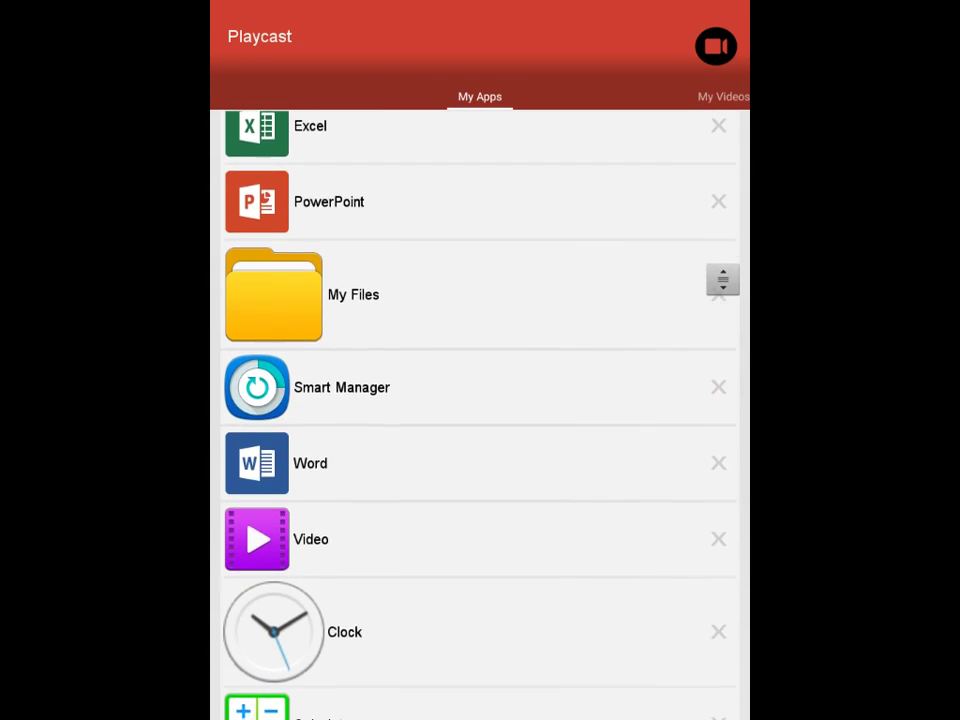
scroll("down", 3)
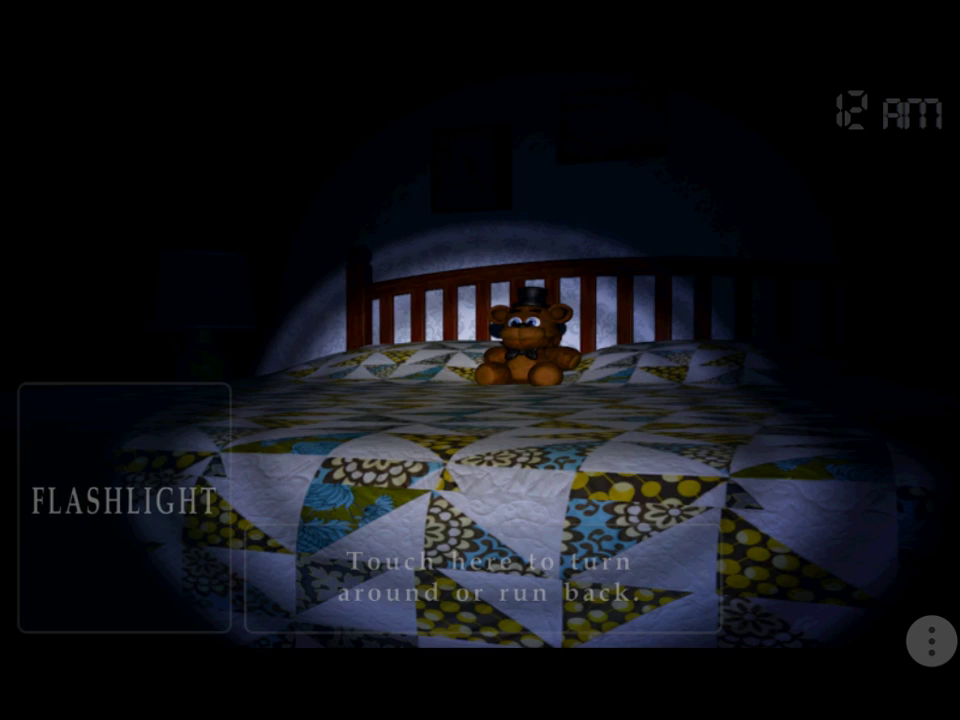
Return to the title menu and start the 6th Night
left_click(484, 588)
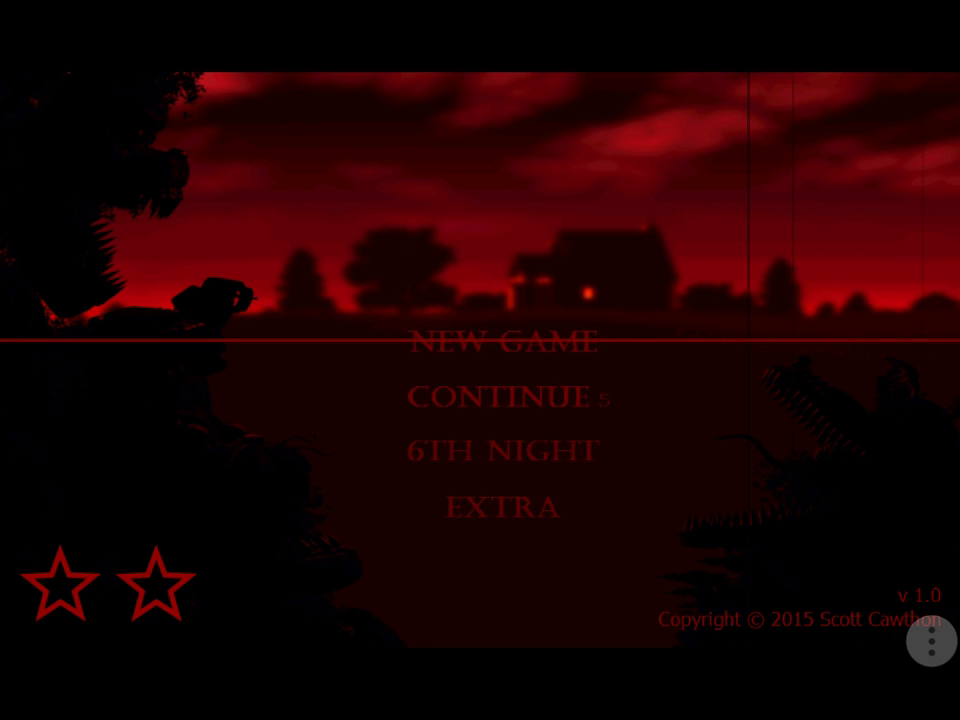
left_click(500, 450)
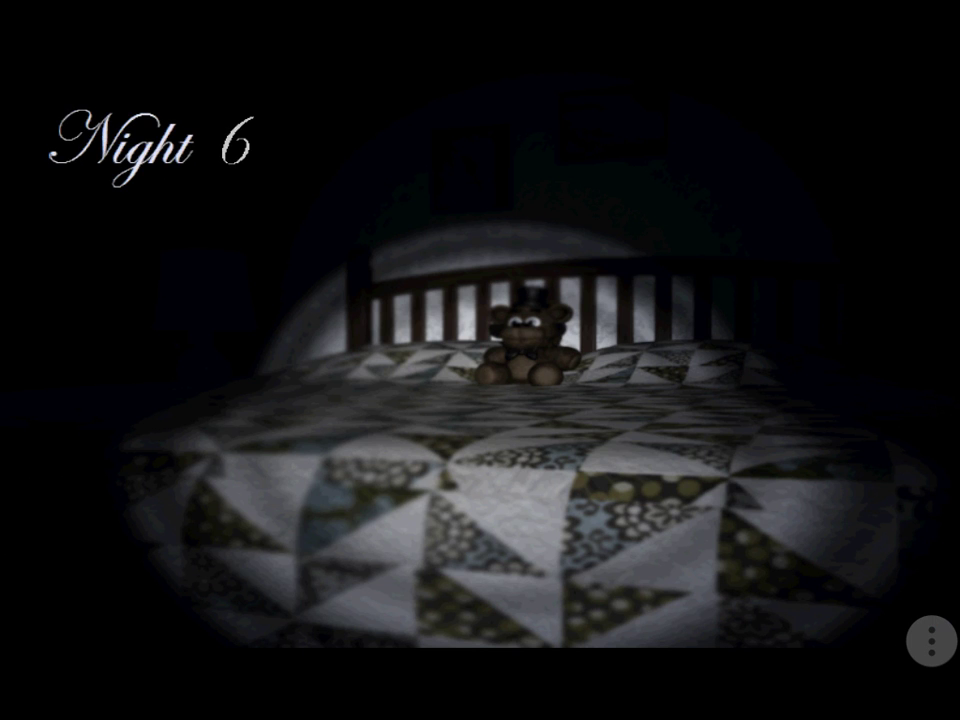
Run to a hallway door, turn back toward the closet, then run to the opposite door
left_click(926, 640)
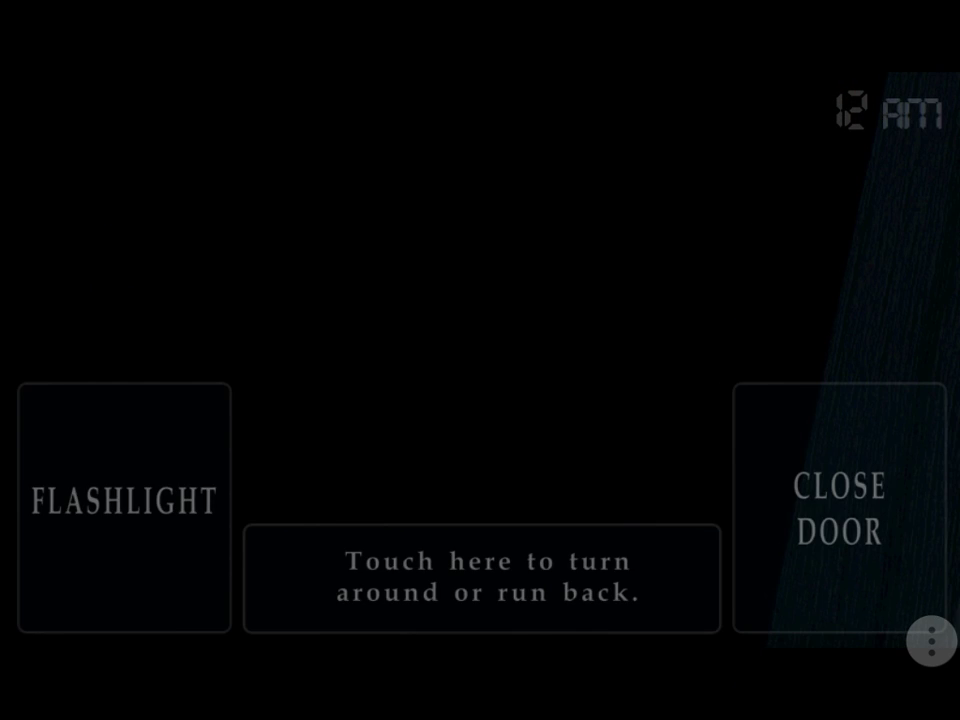
left_click(122, 504)
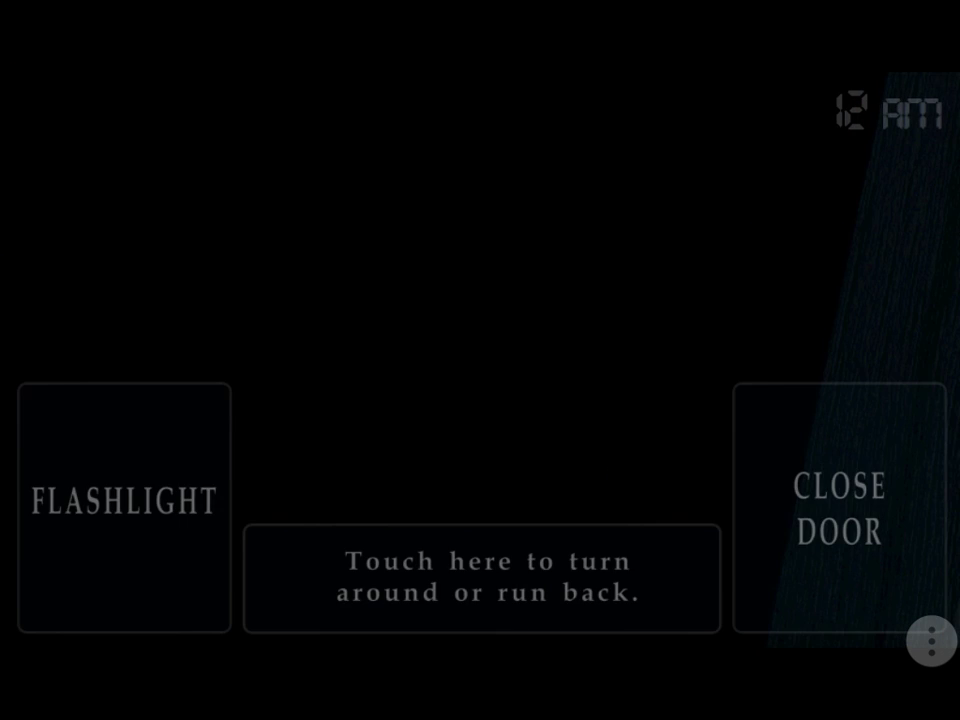
left_click(122, 516)
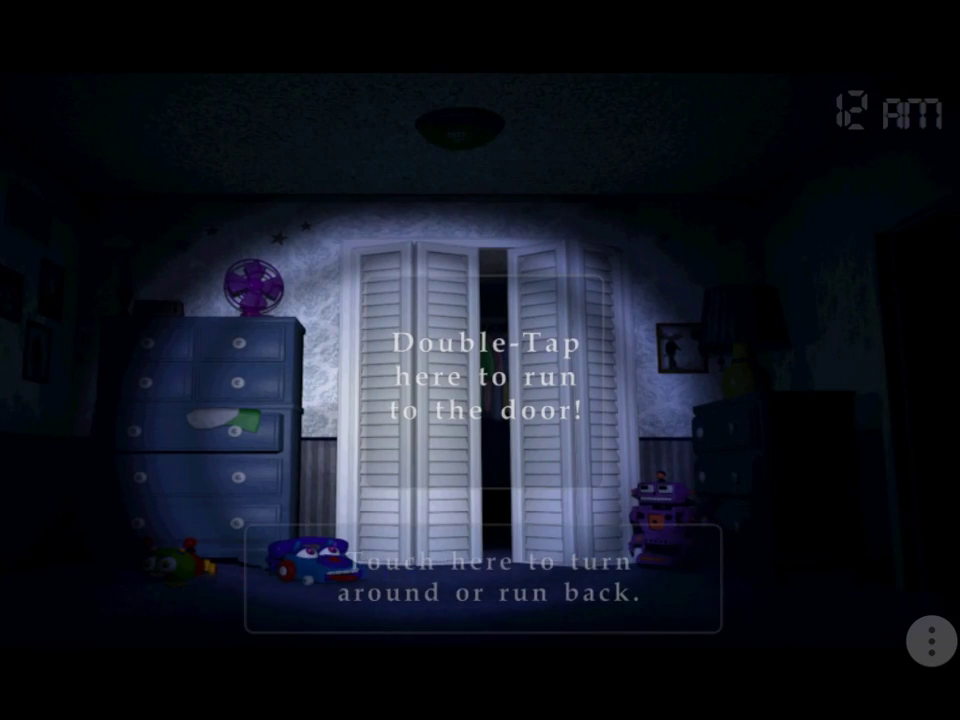
double_click(480, 380)
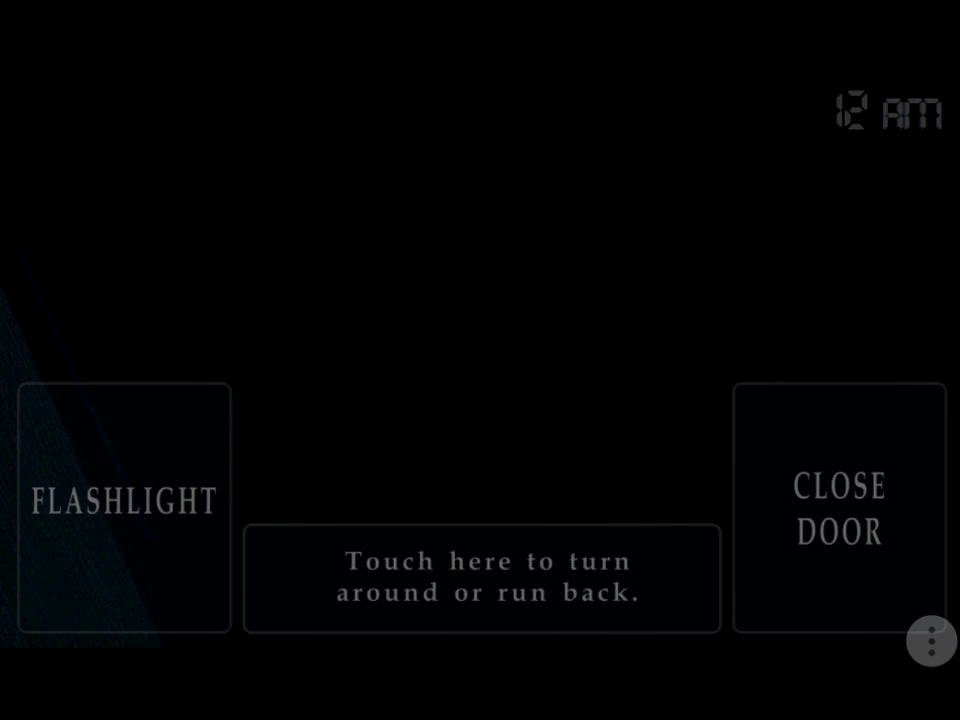